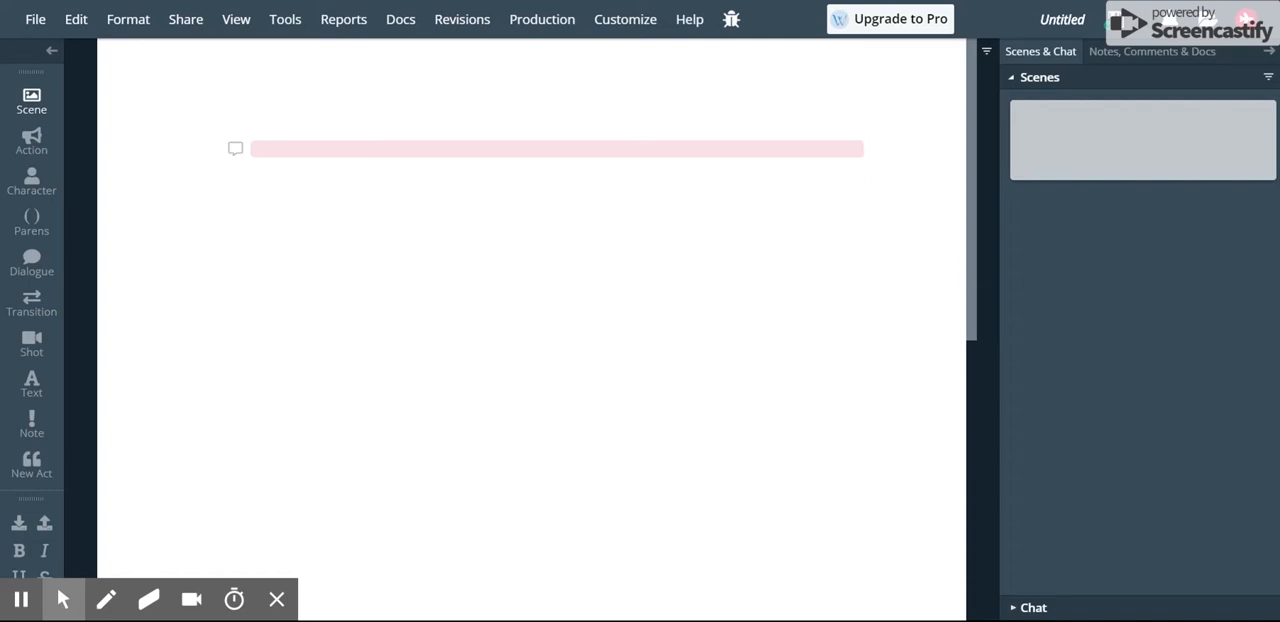
mouse_move(320, 184)
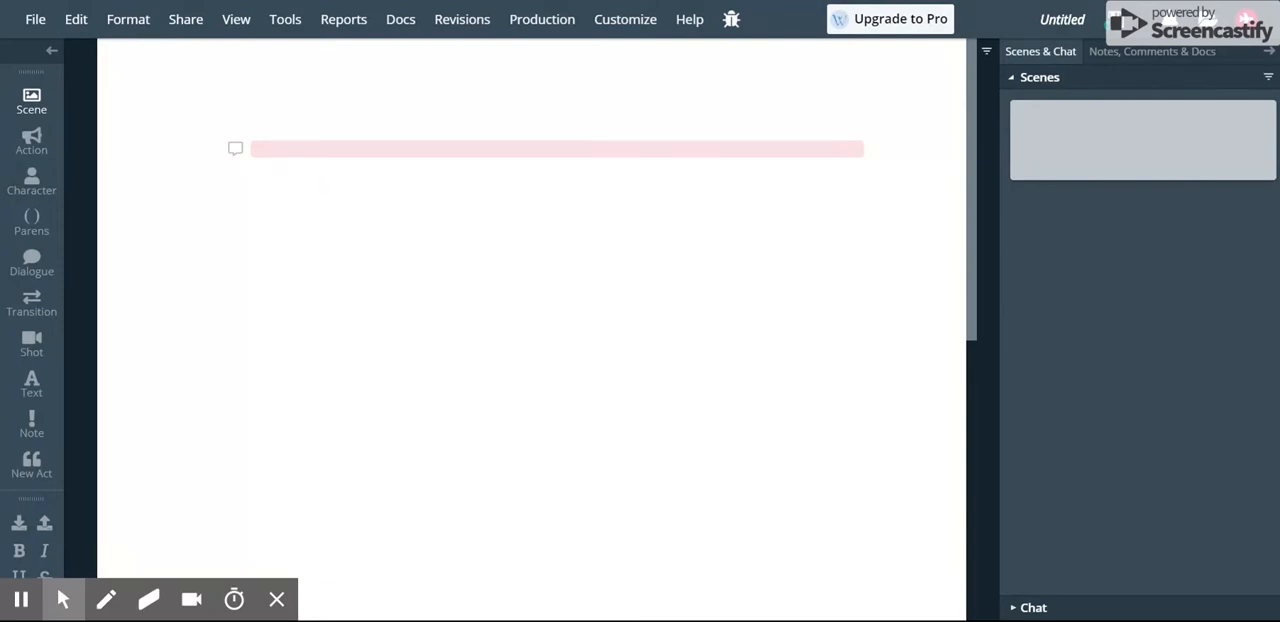
mouse_move(270, 156)
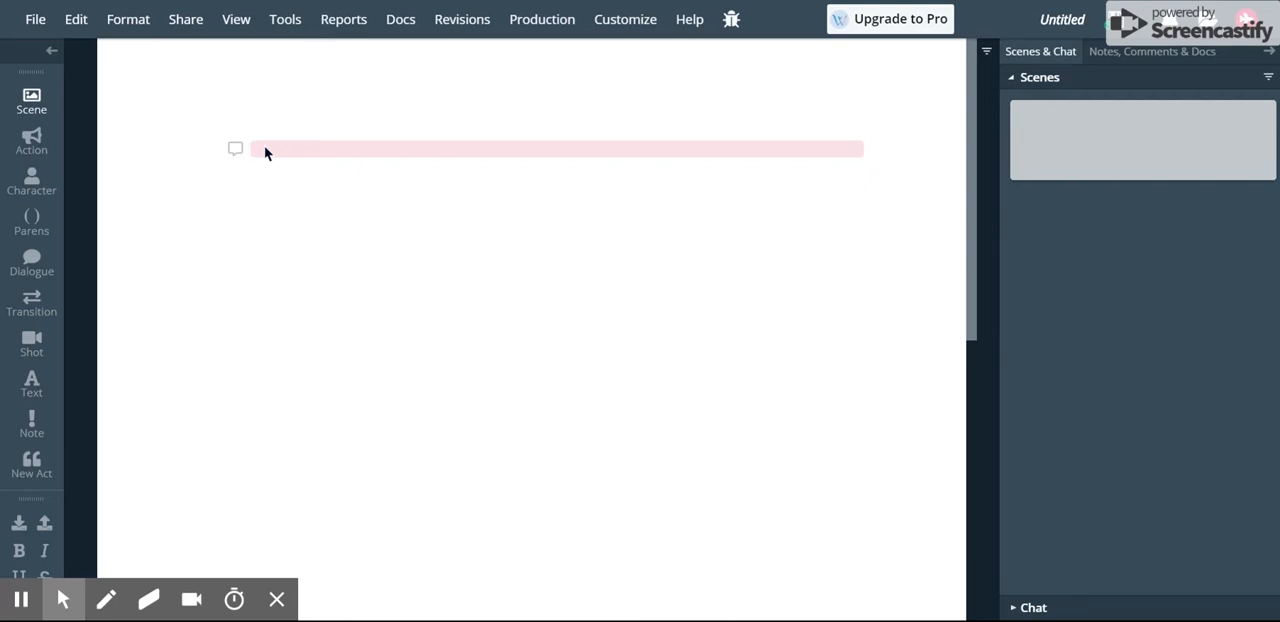
Step: Write the scene heading INT. CLASSROOM - DAY using the INT. and DAY autocomplete choices
text(INT)
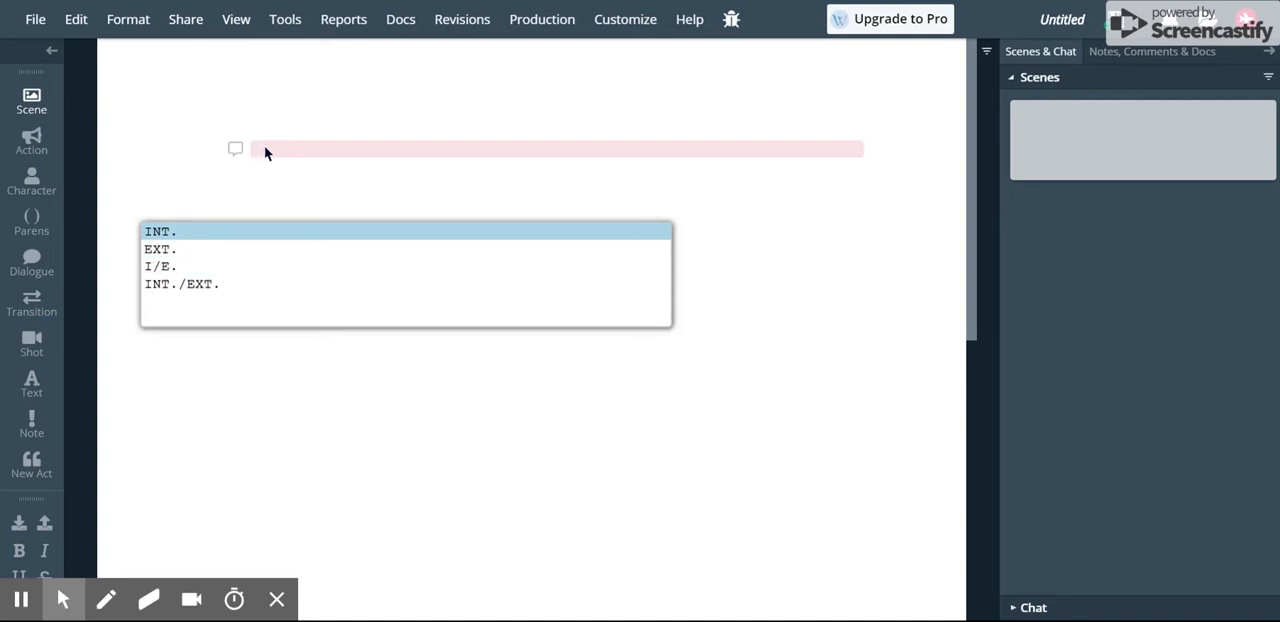
click(160, 248)
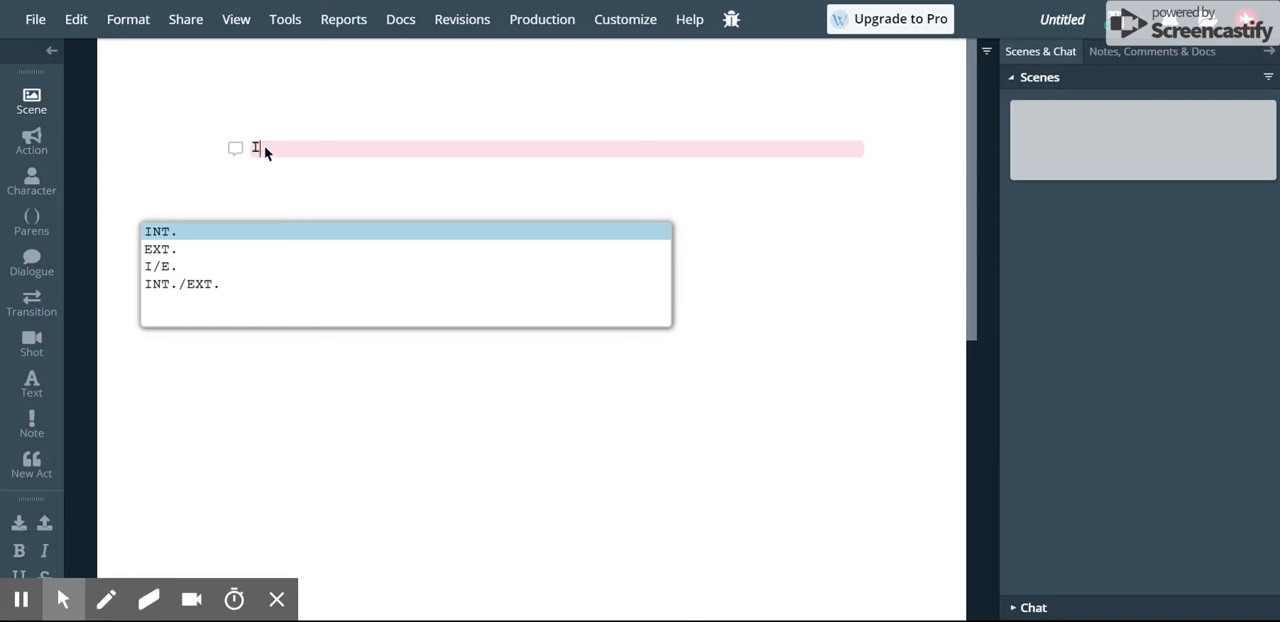
click(158, 232)
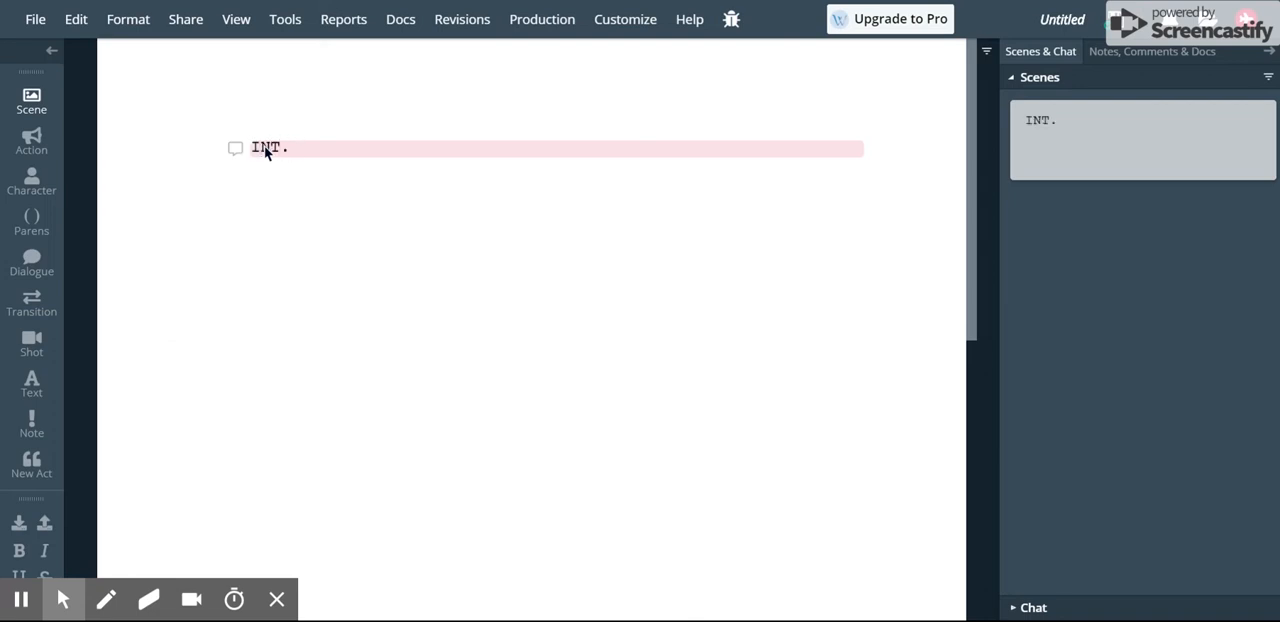
text(CLASSROO)
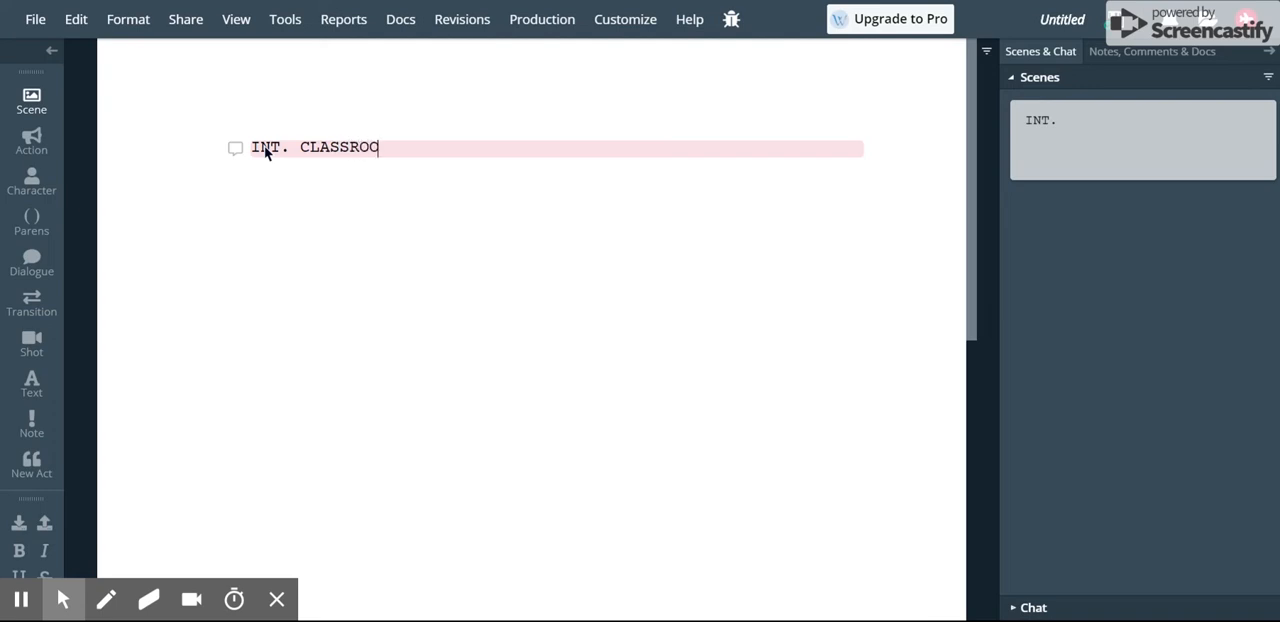
text(OM -)
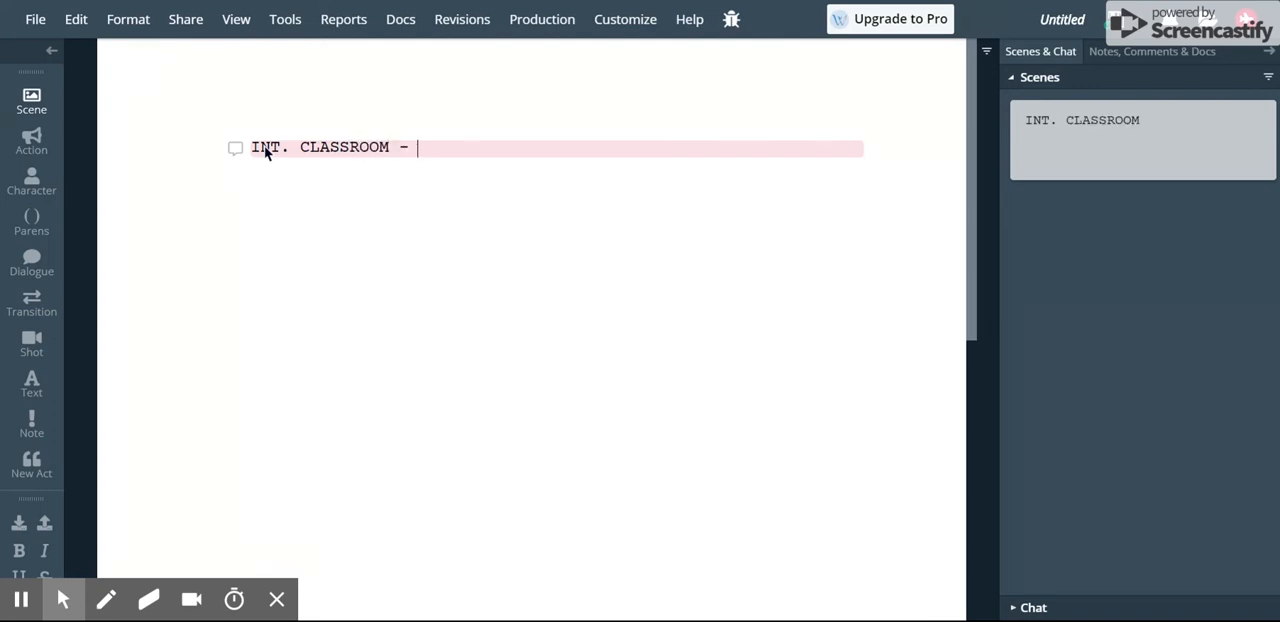
text(-)
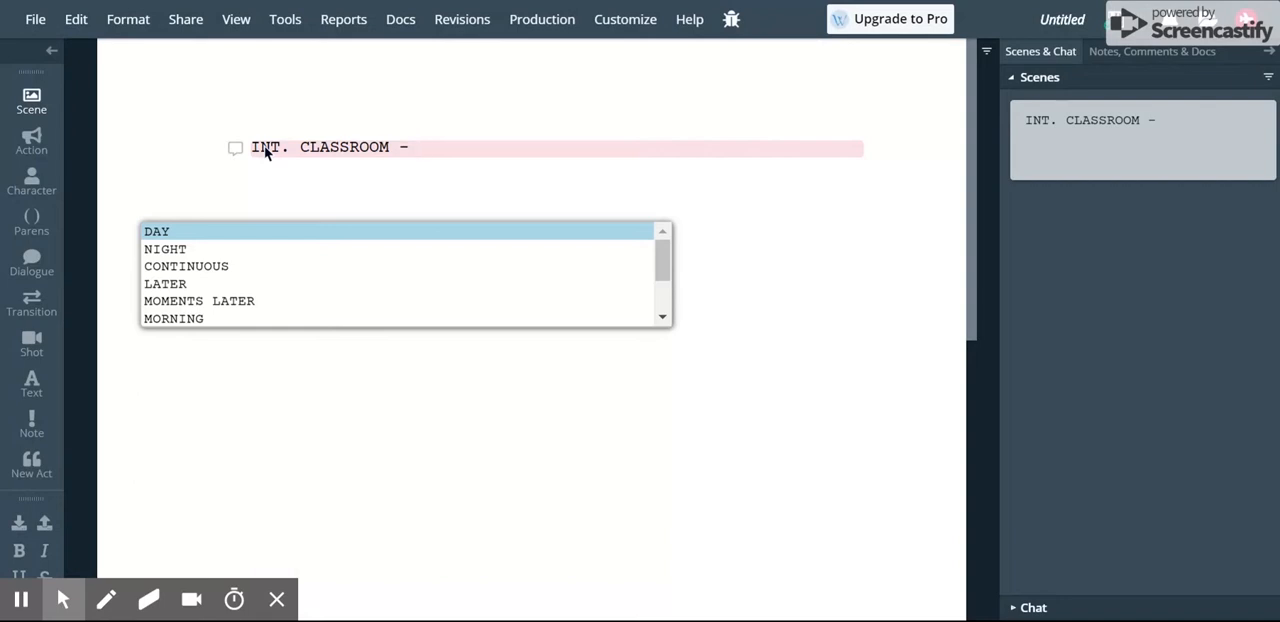
mouse_move(200, 236)
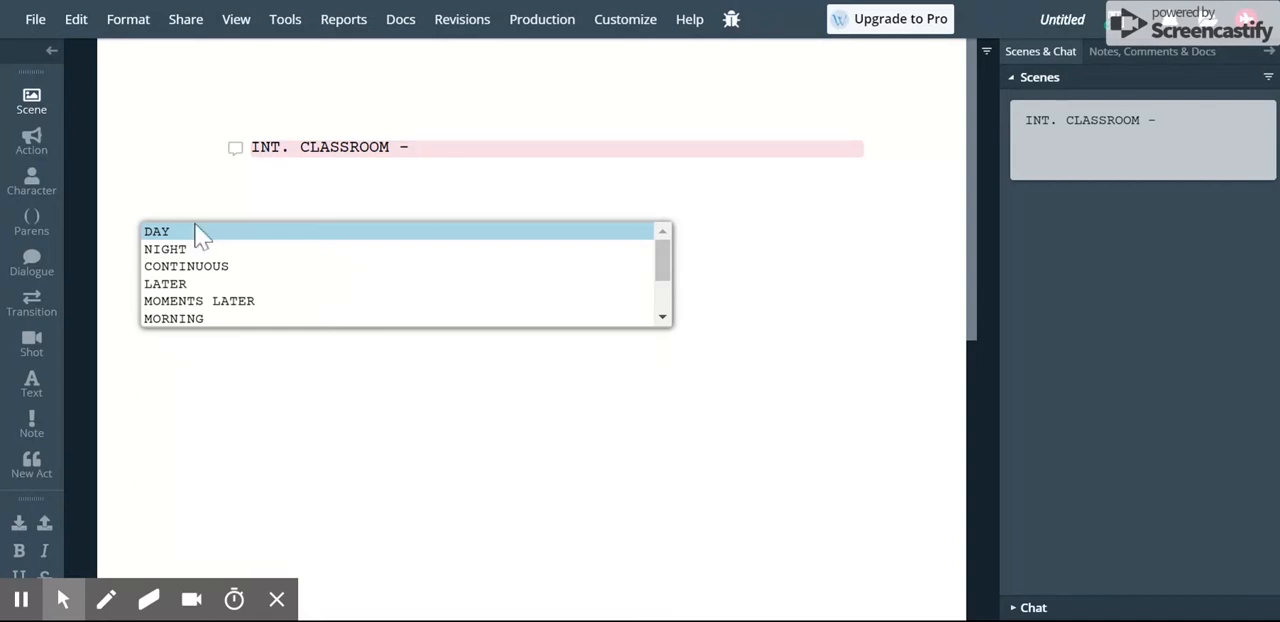
click(156, 232)
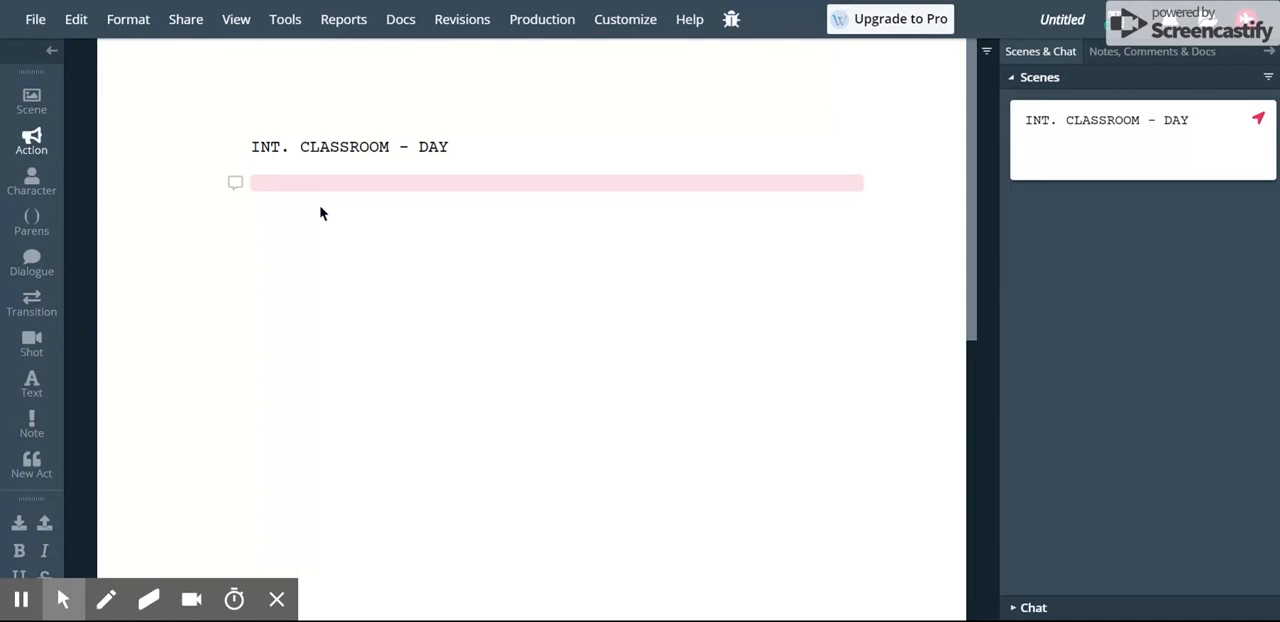
Step: Write the action "JIMMY enters the classroom. All the students stare at him." and end the line
text(JIMMY enters the classroom)
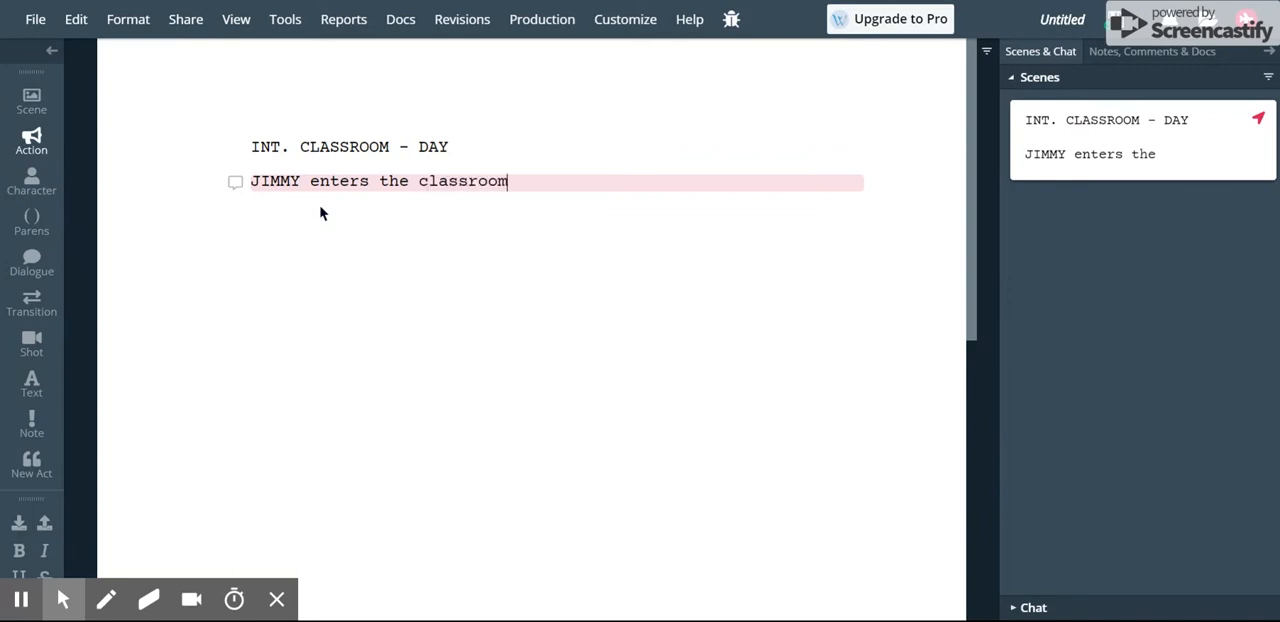
text(. All the student)
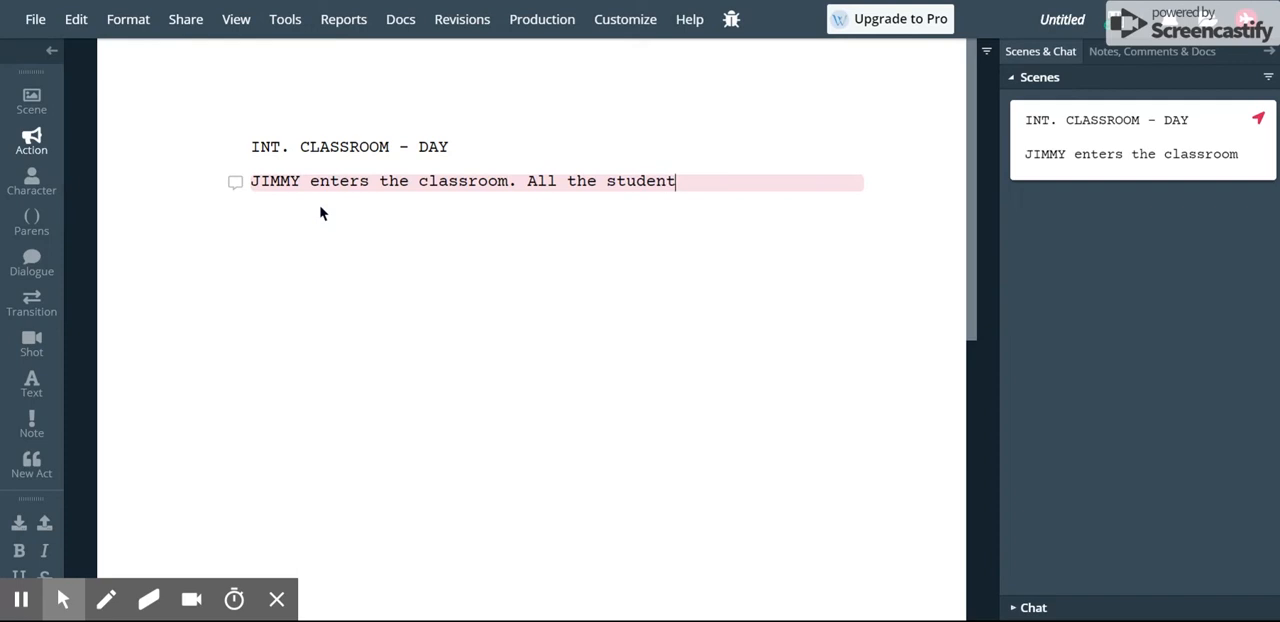
text(s sta)
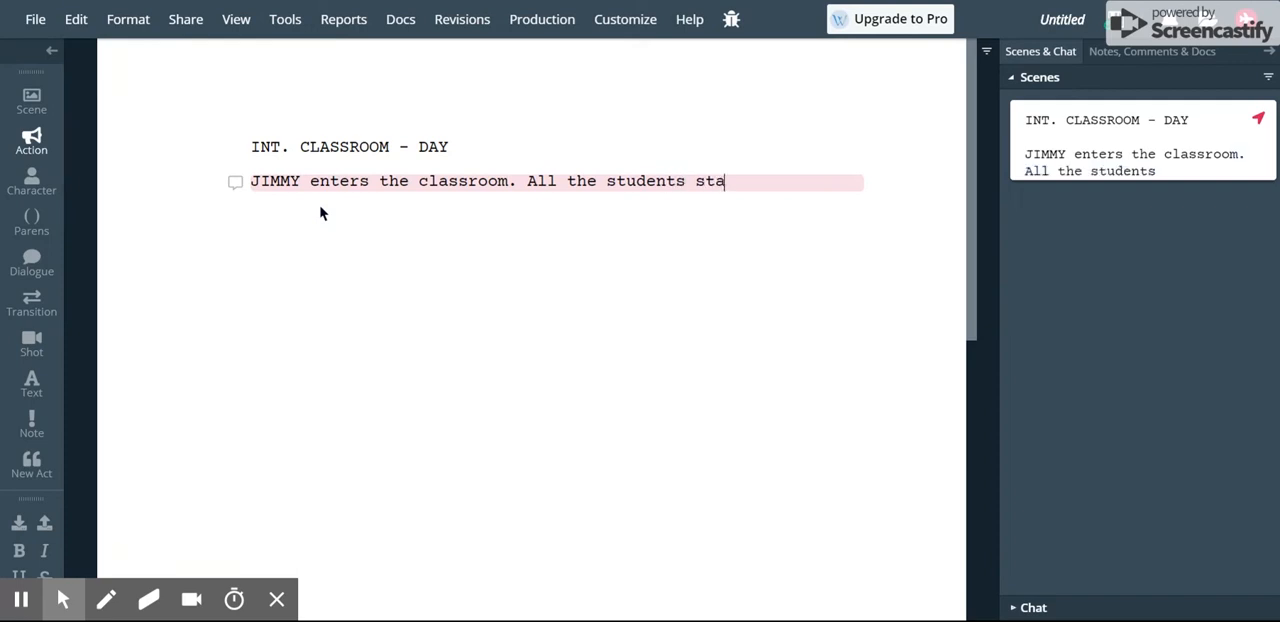
text(re at him.)
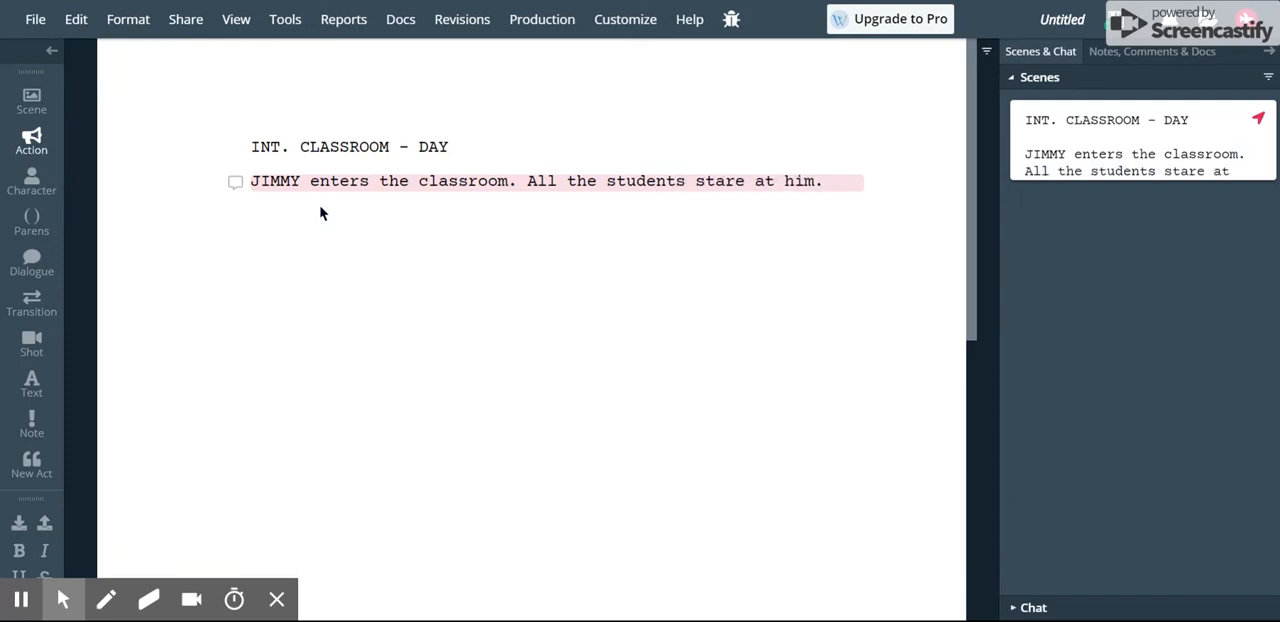
key(enter)
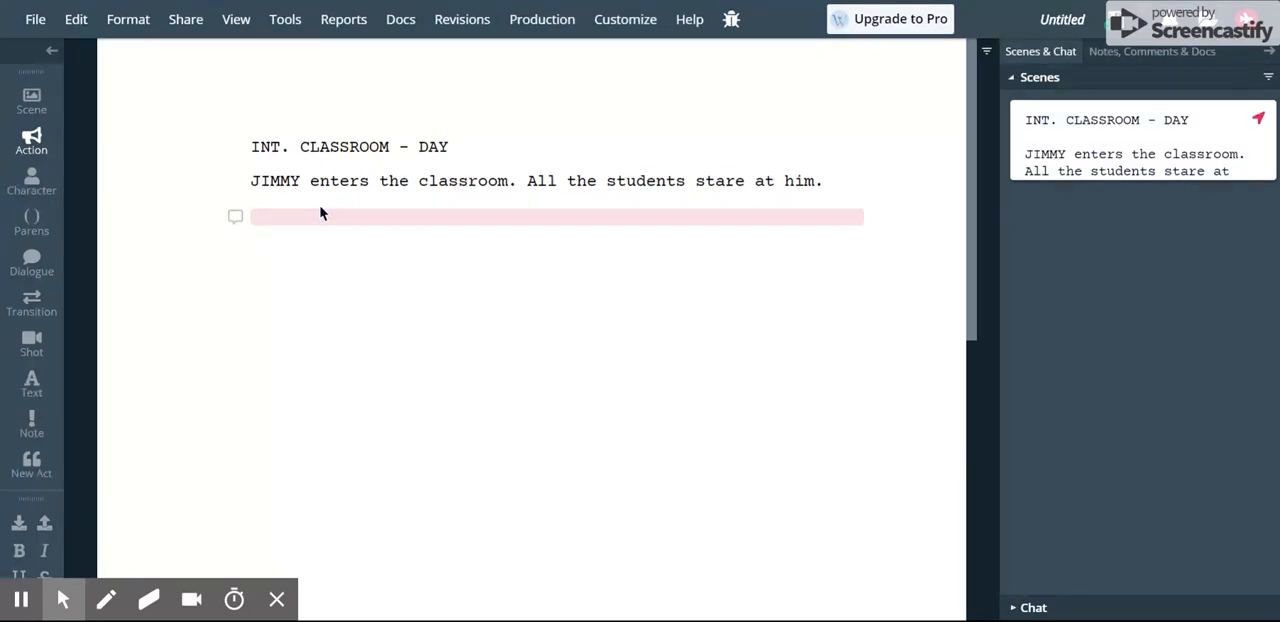
Step: Add TEACHER as character with dialogue "Again, Jimmy? This is the fourth time this week."
click(260, 216)
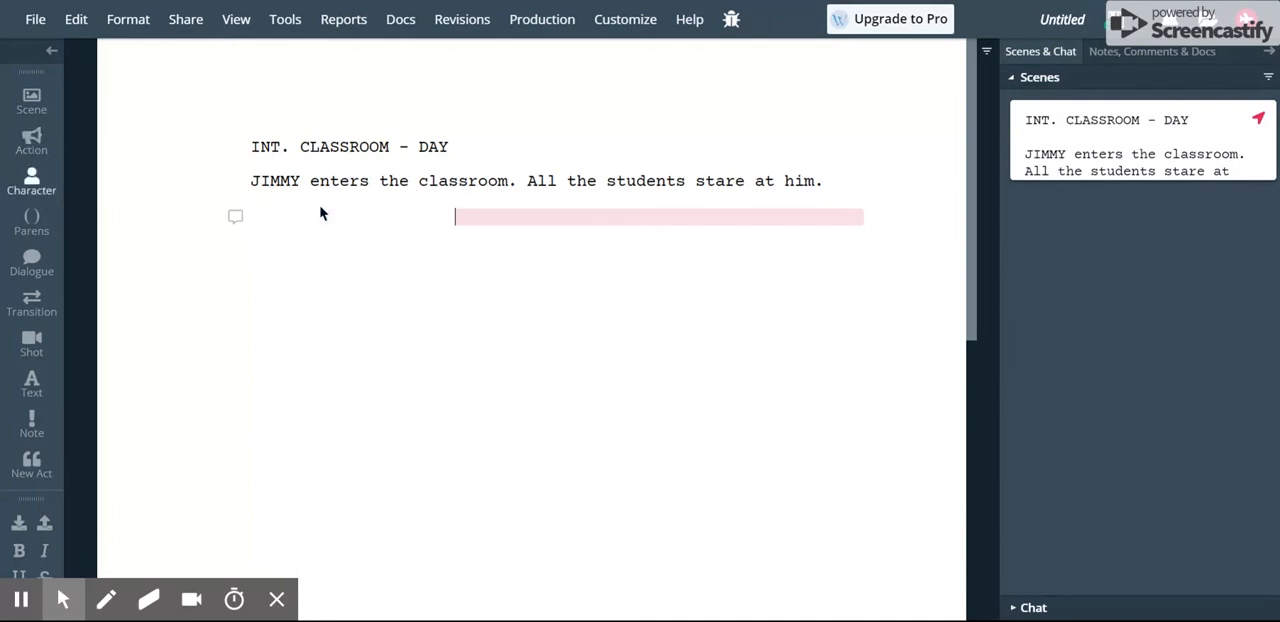
text(TEA)
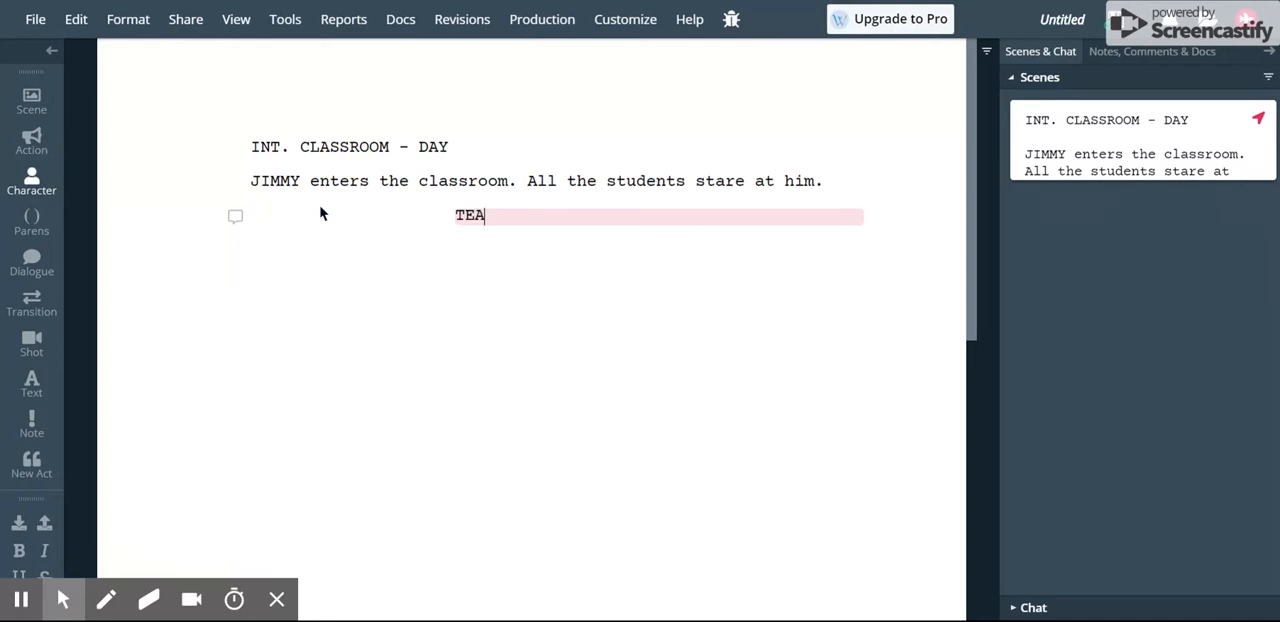
text(CHER)
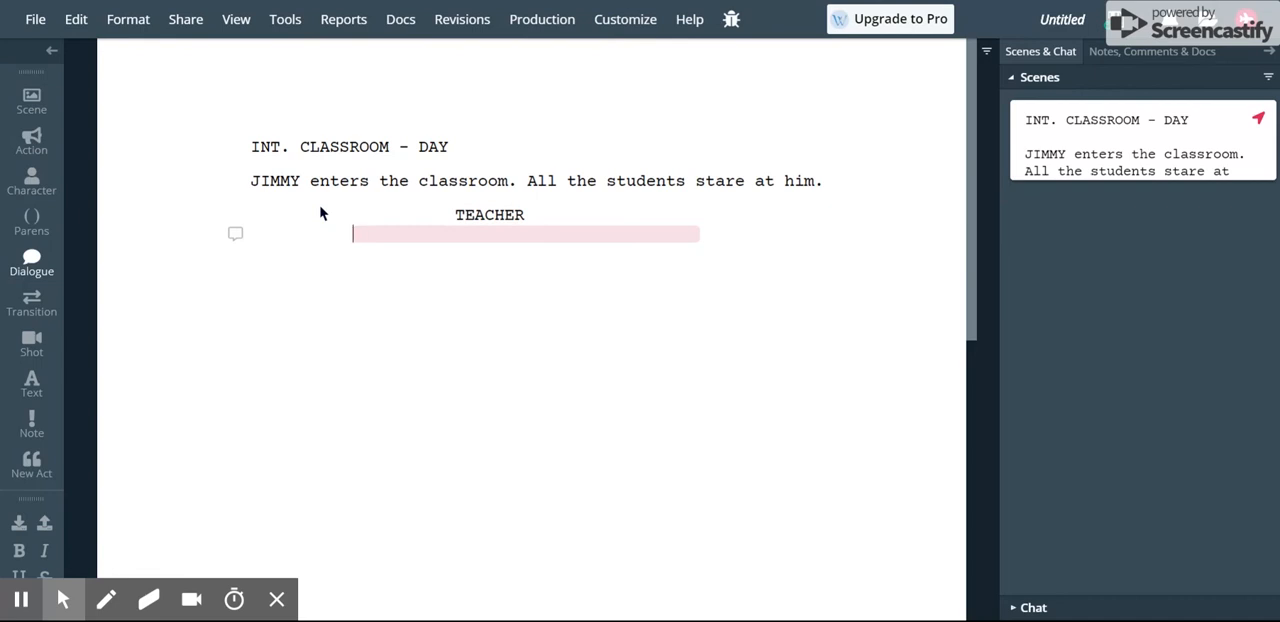
text(Again)
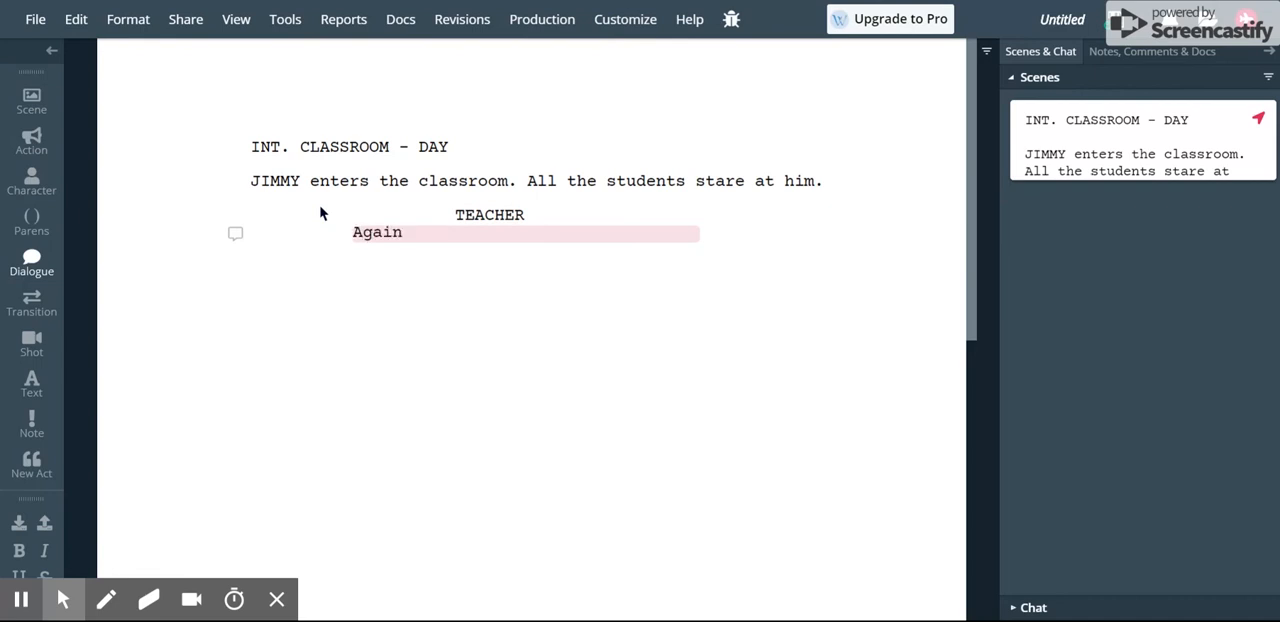
text(, Jimmy)
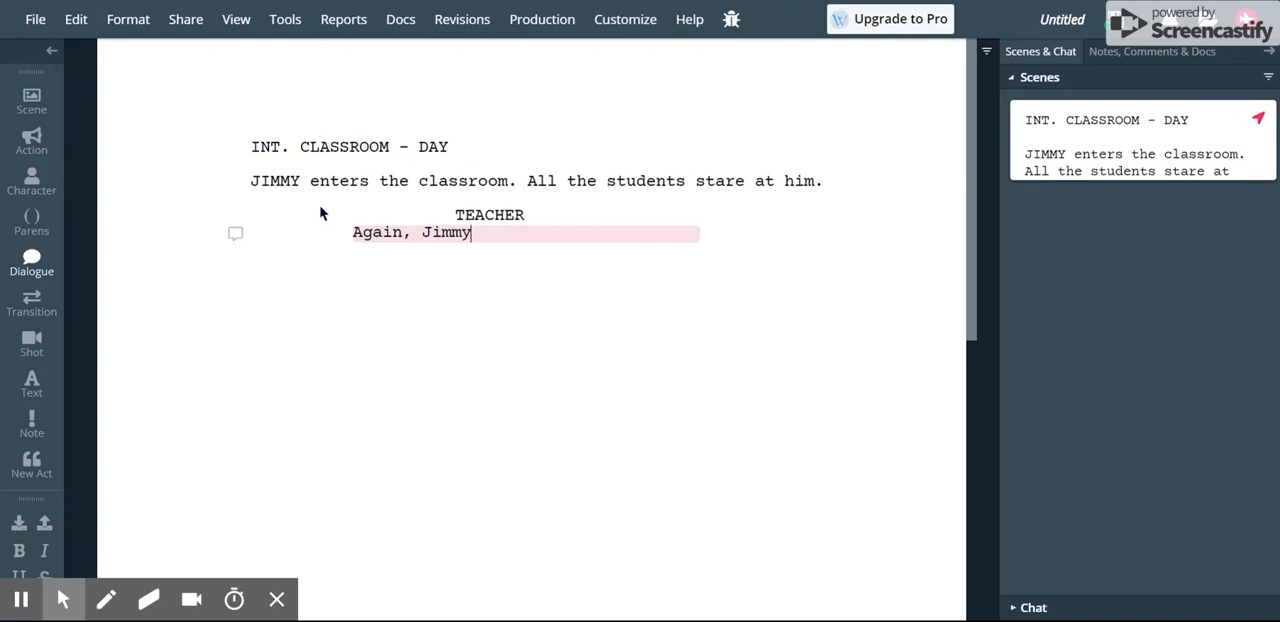
text(?)
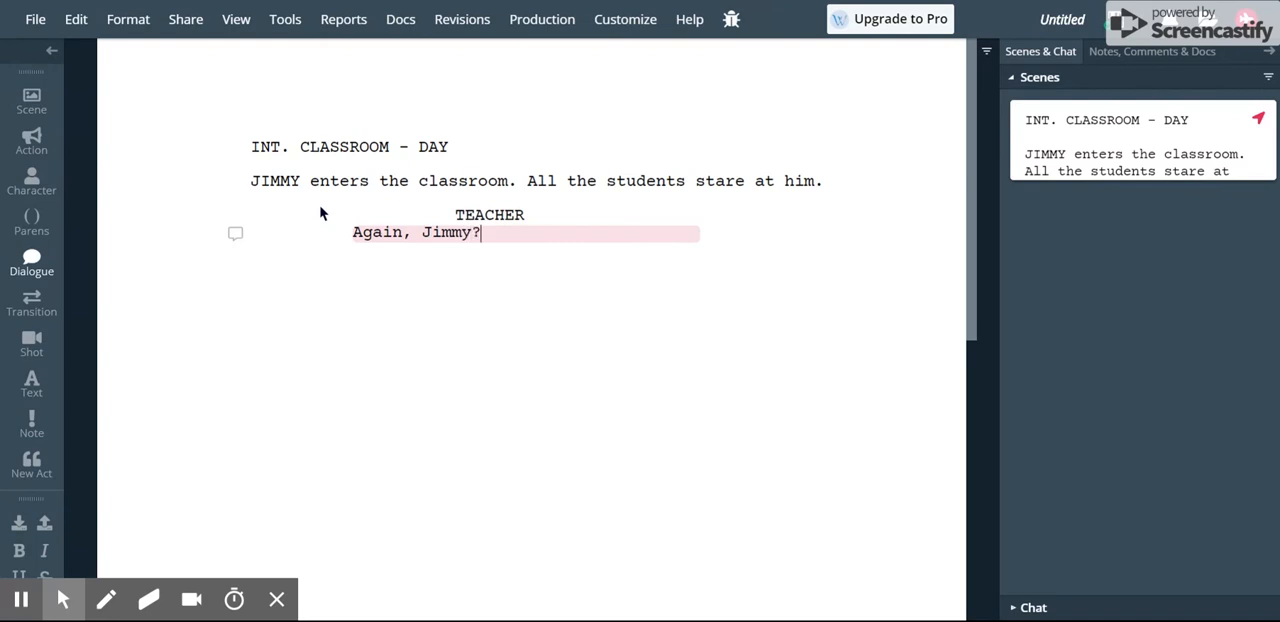
text(This is the fourth time this week.)
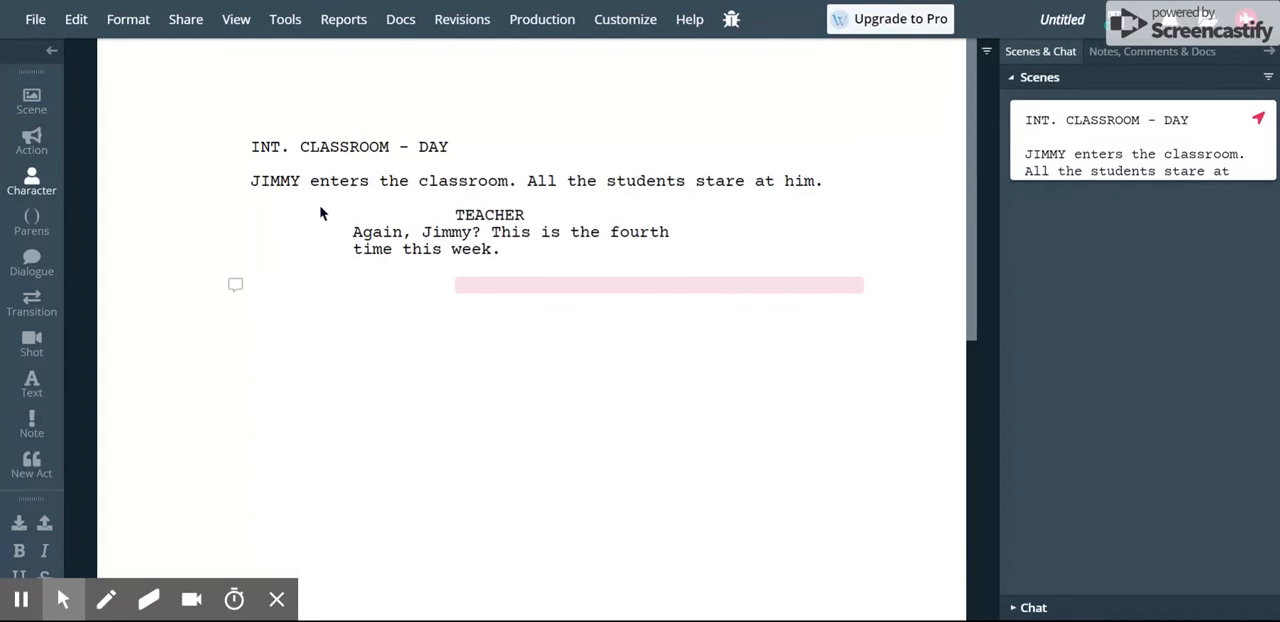
Step: Add JIMMY as character with dialogue "Sorry, sir. Won't happen again."
text(JIMMY)
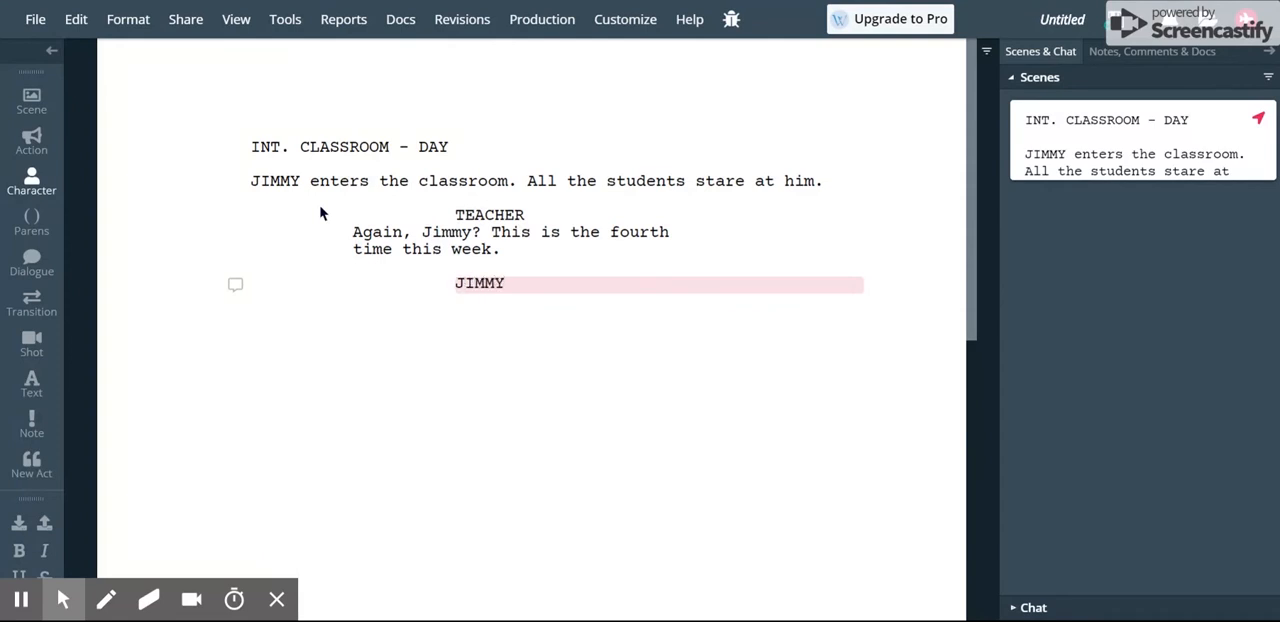
text(Sorry)
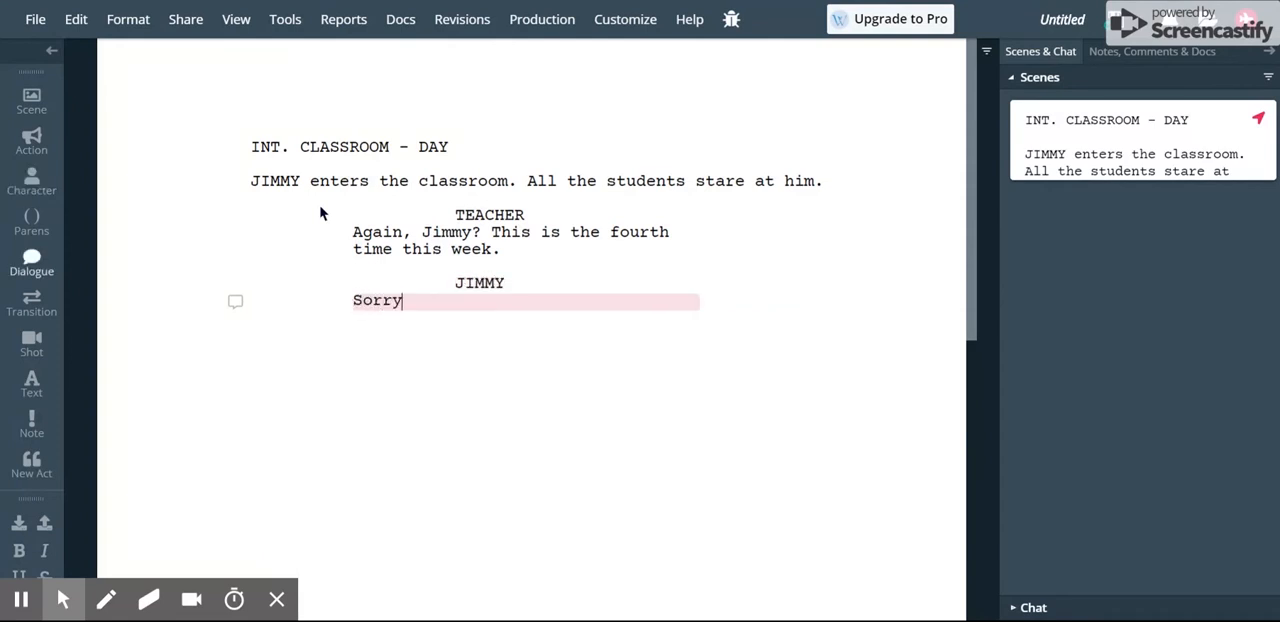
text(, sir. Won't w)
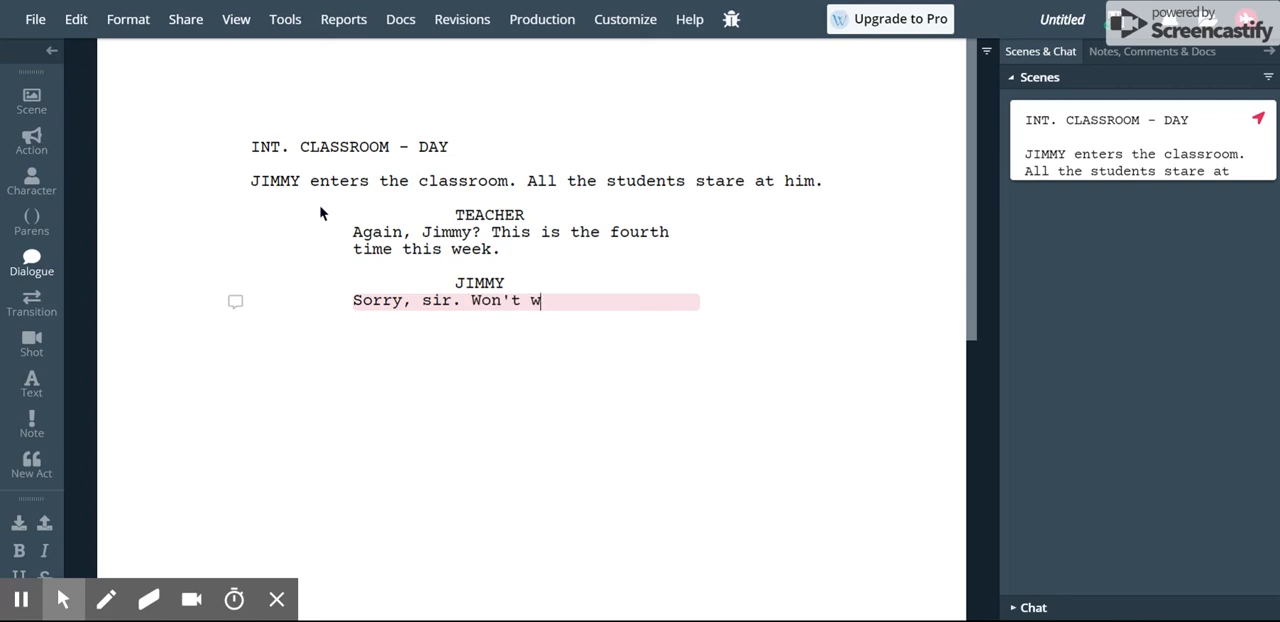
text(appen again.)
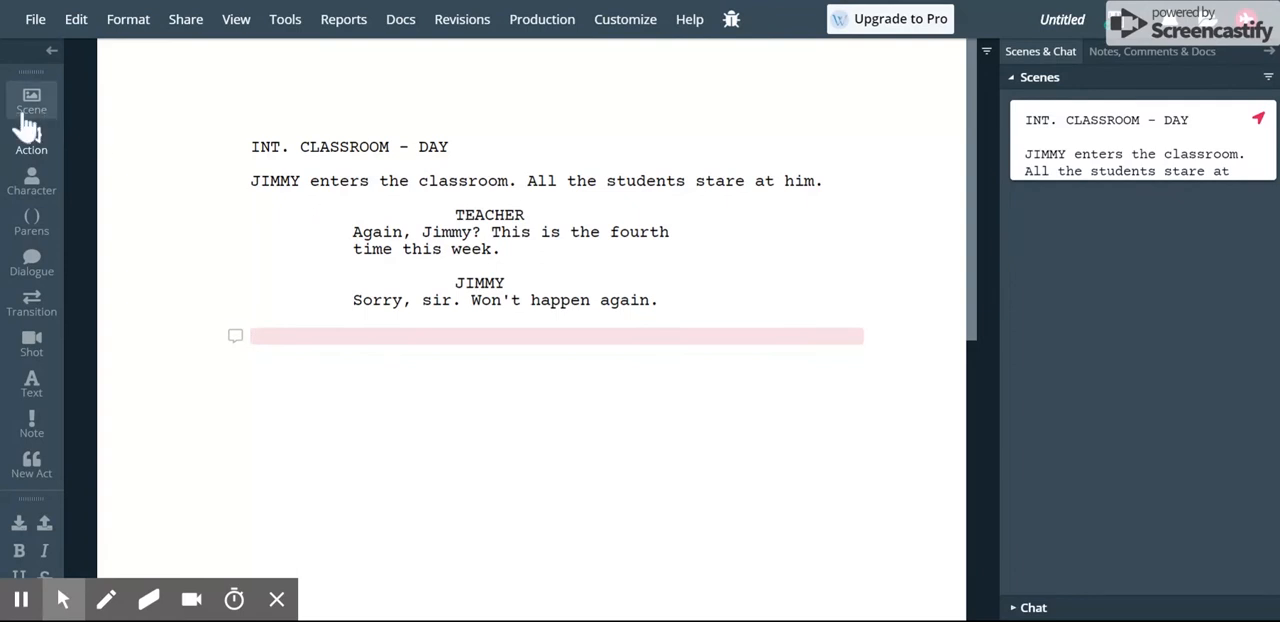
mouse_move(32, 102)
text(EXT.)
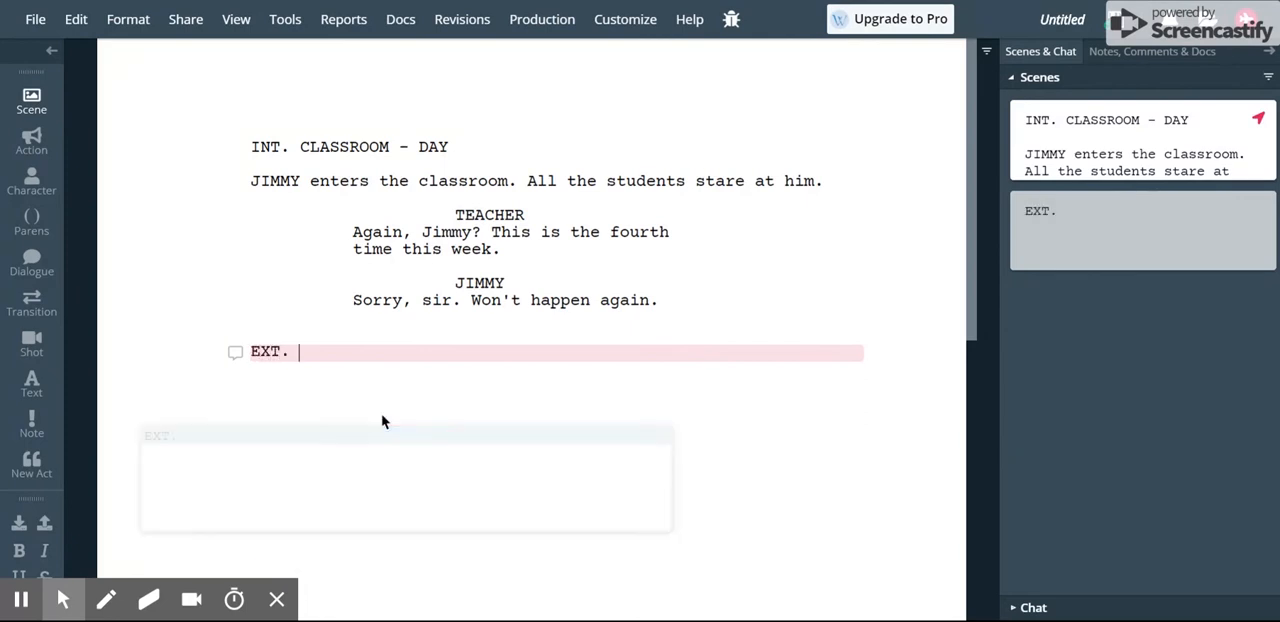
Step: Write the second scene heading EXT. PLAYGROUND - DAY, finishing with DAY from autocomplete
text(PLAYGROU)
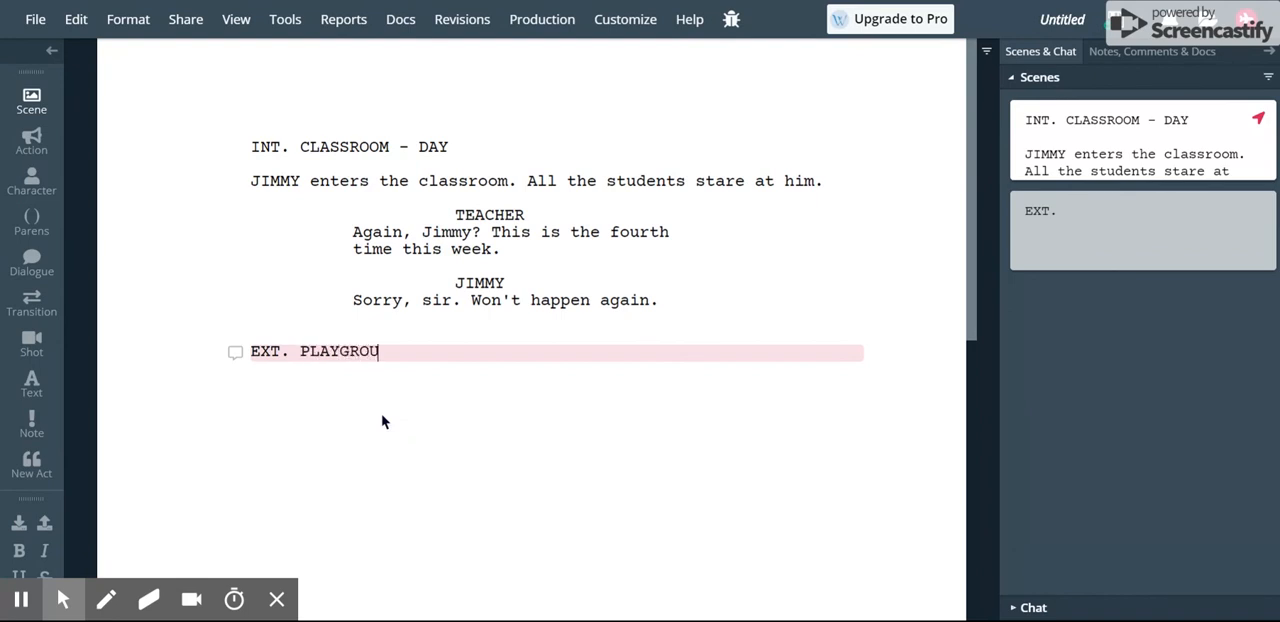
text(ND -)
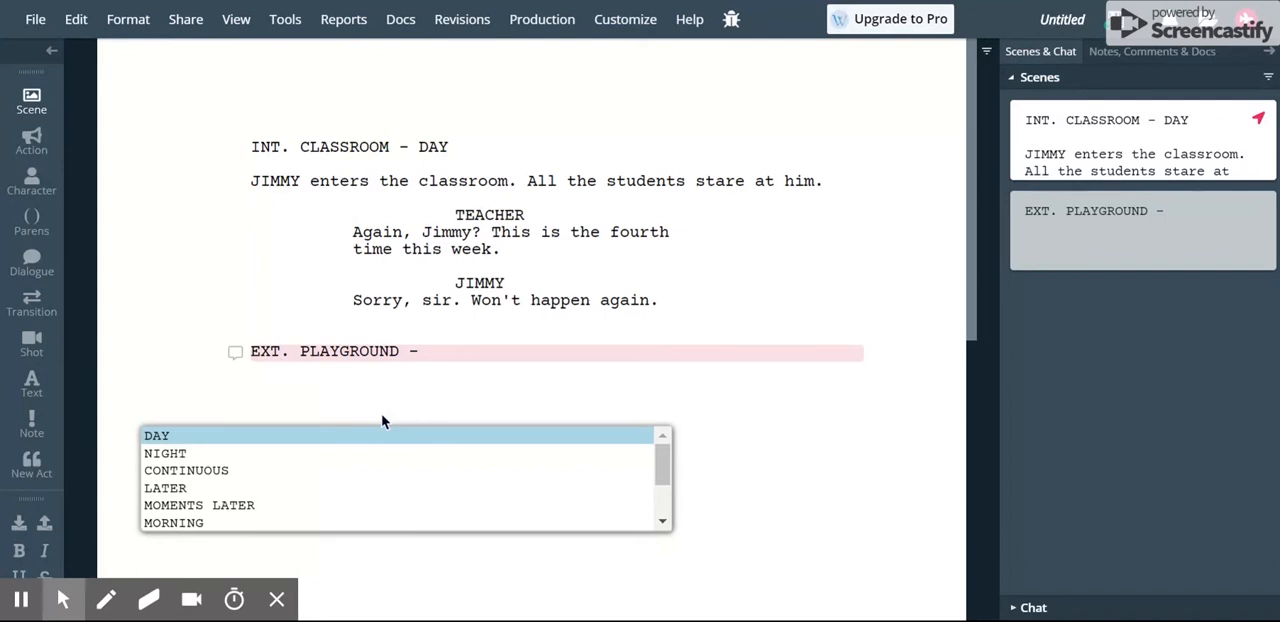
click(156, 436)
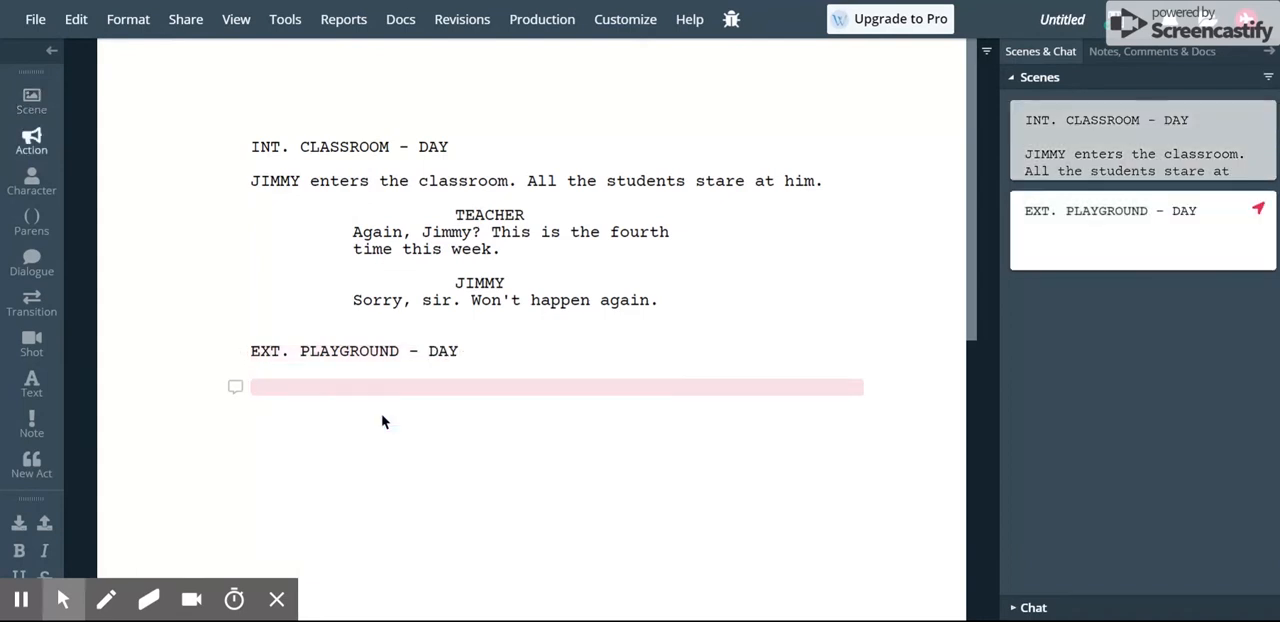
Step: Write the action line "Students push and shove in the canteen line."
text(Students)
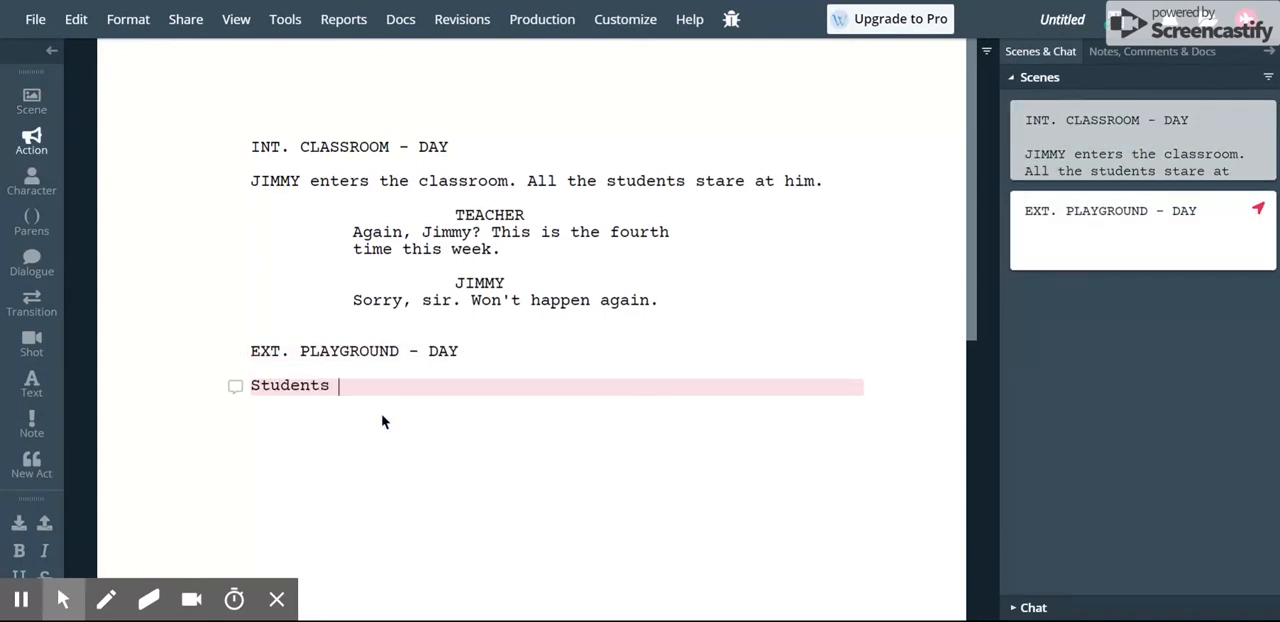
text(push and s)
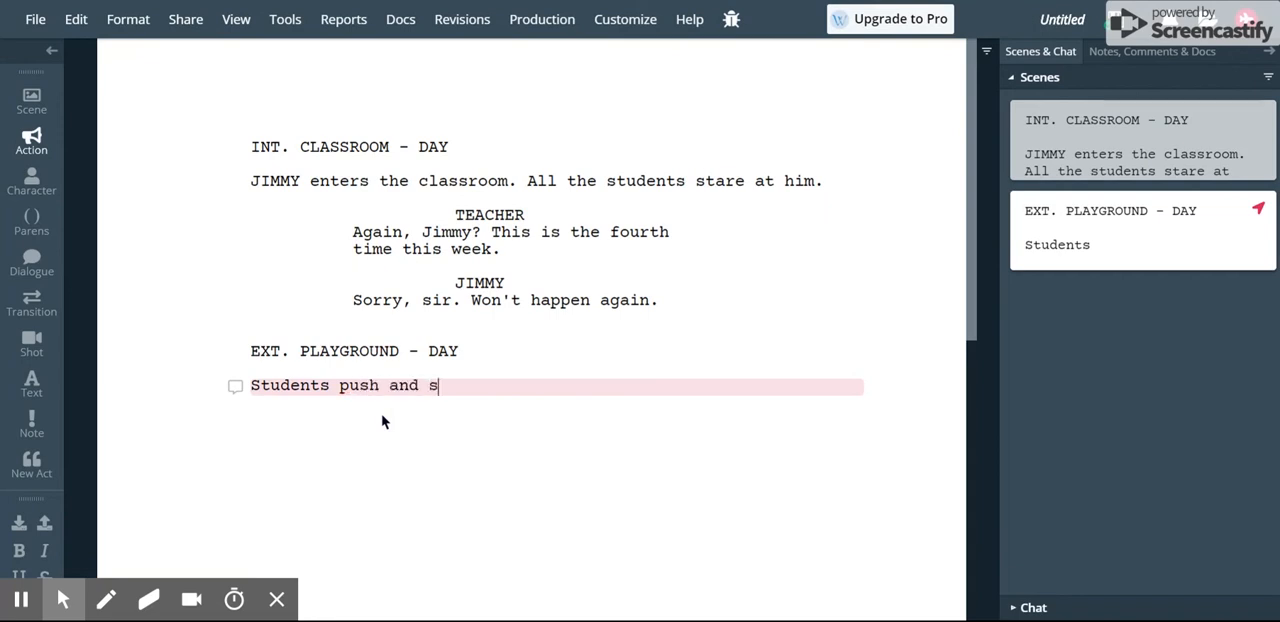
text(hove in the canteen)
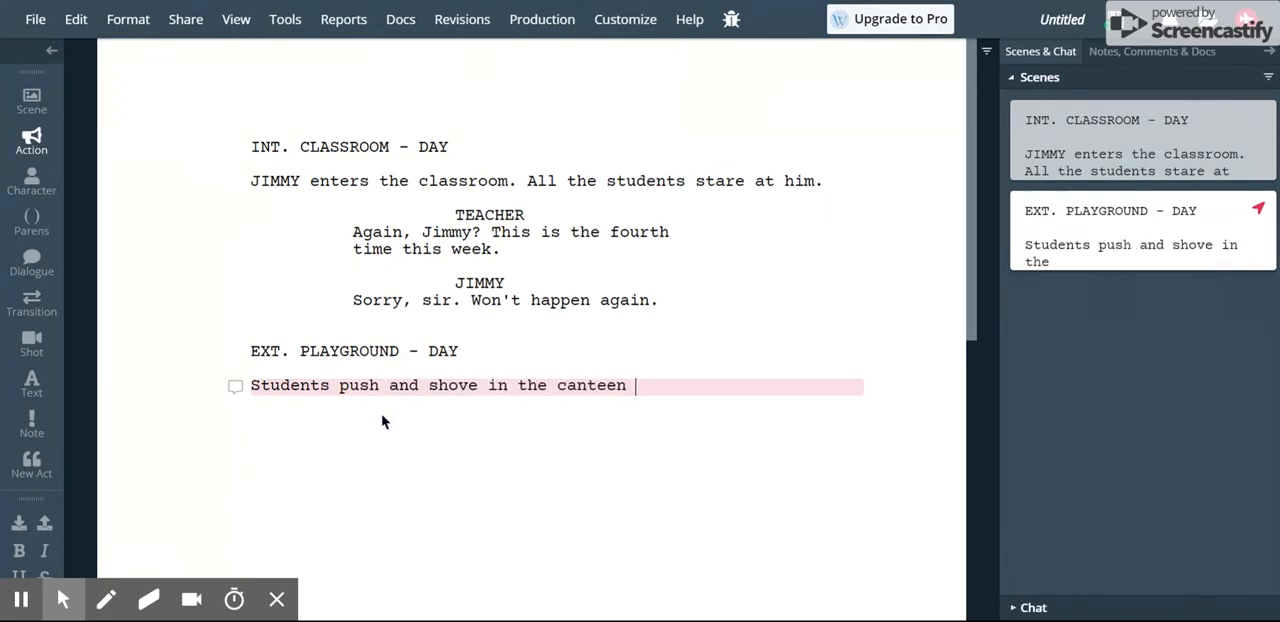
text(line.)
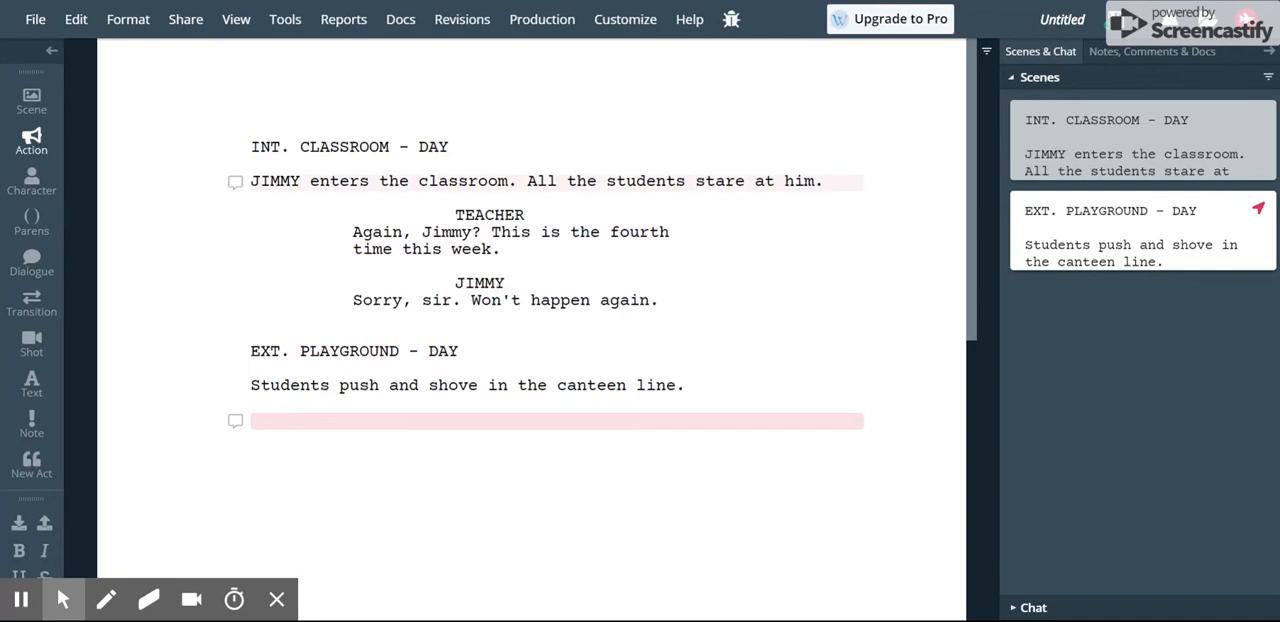
mouse_move(334, 300)
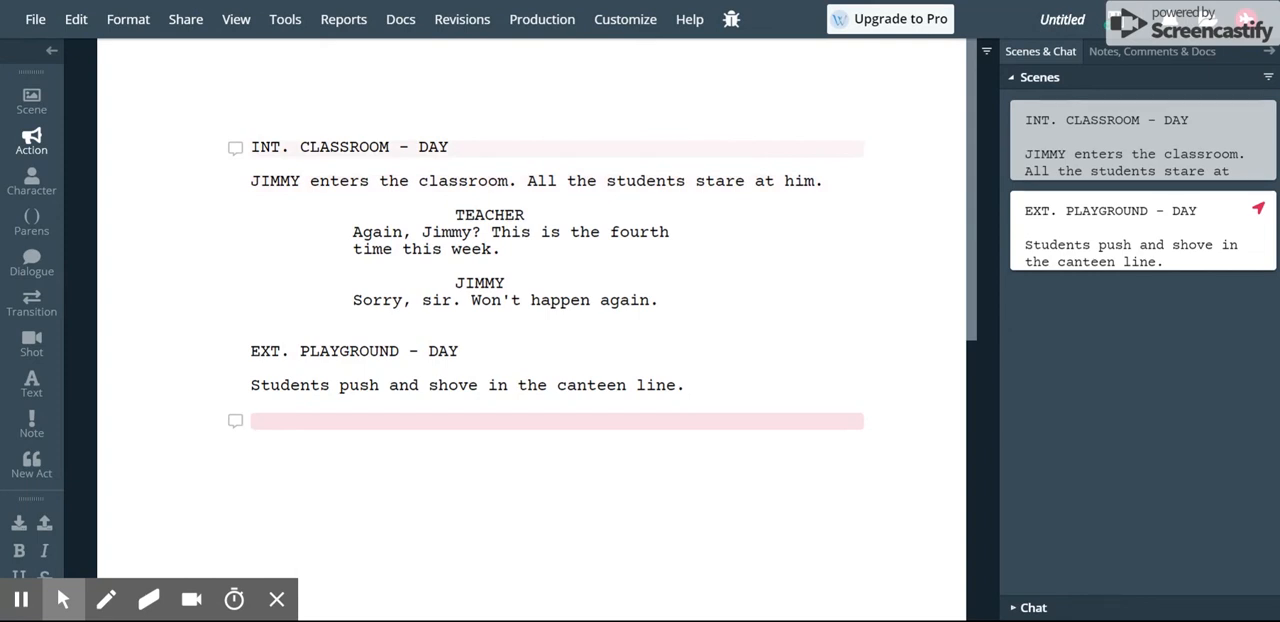
double_click(280, 148)
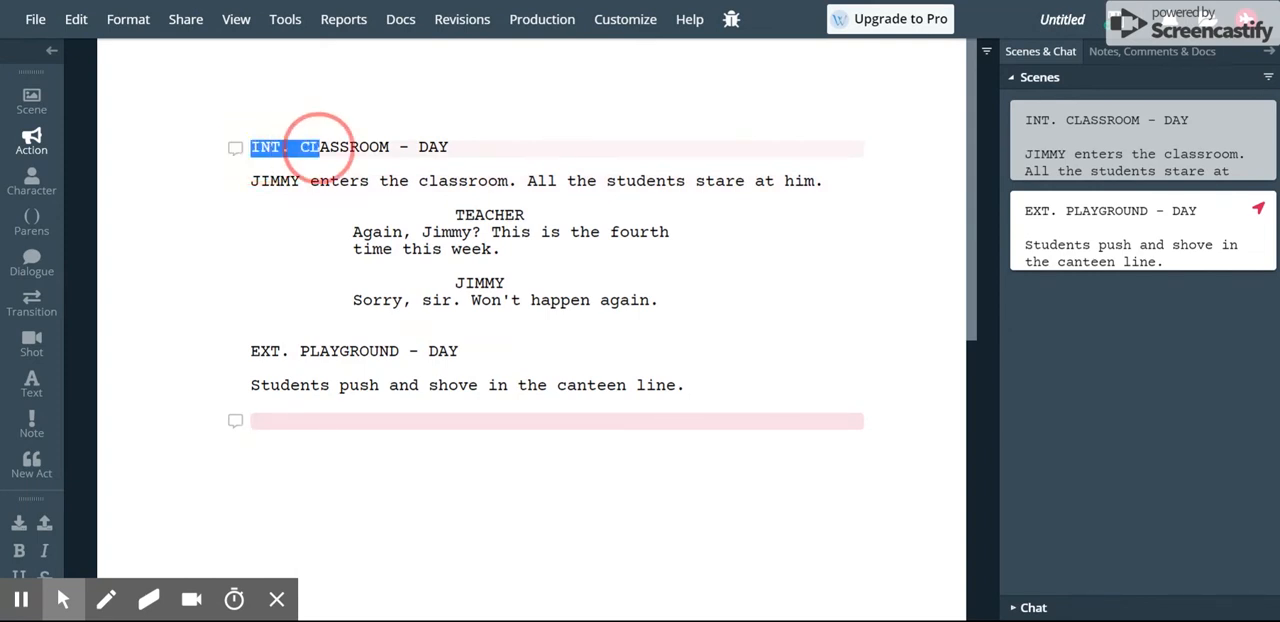